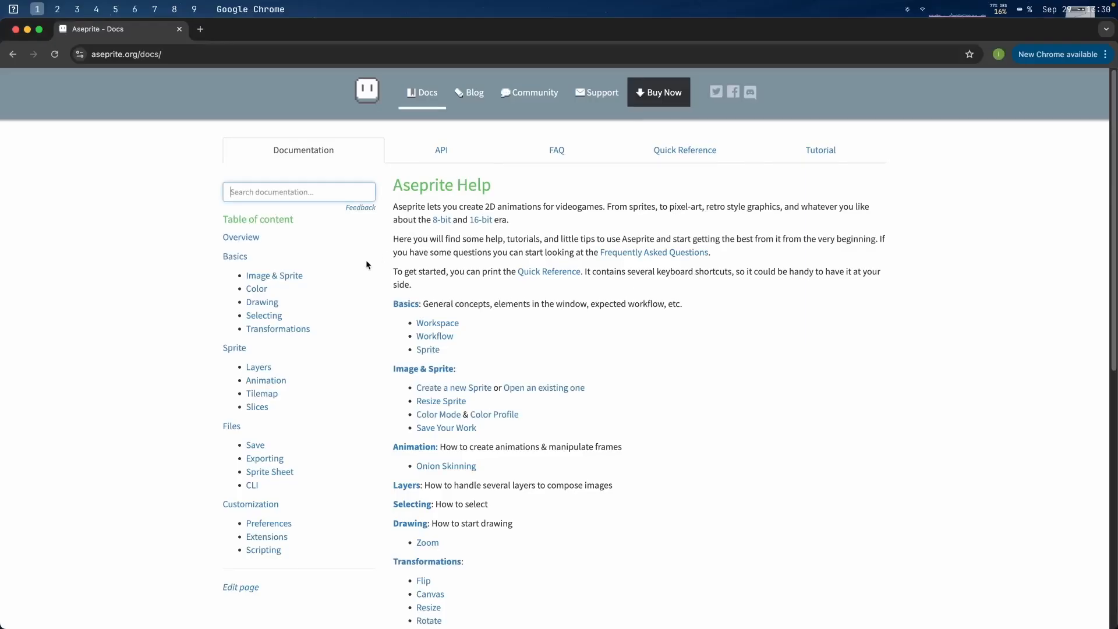
- Reach the Drawing help page from the table of contents and scroll through its painting tools list
{"action": "scroll", "scroll_direction": "down", "scroll_amount": 3}
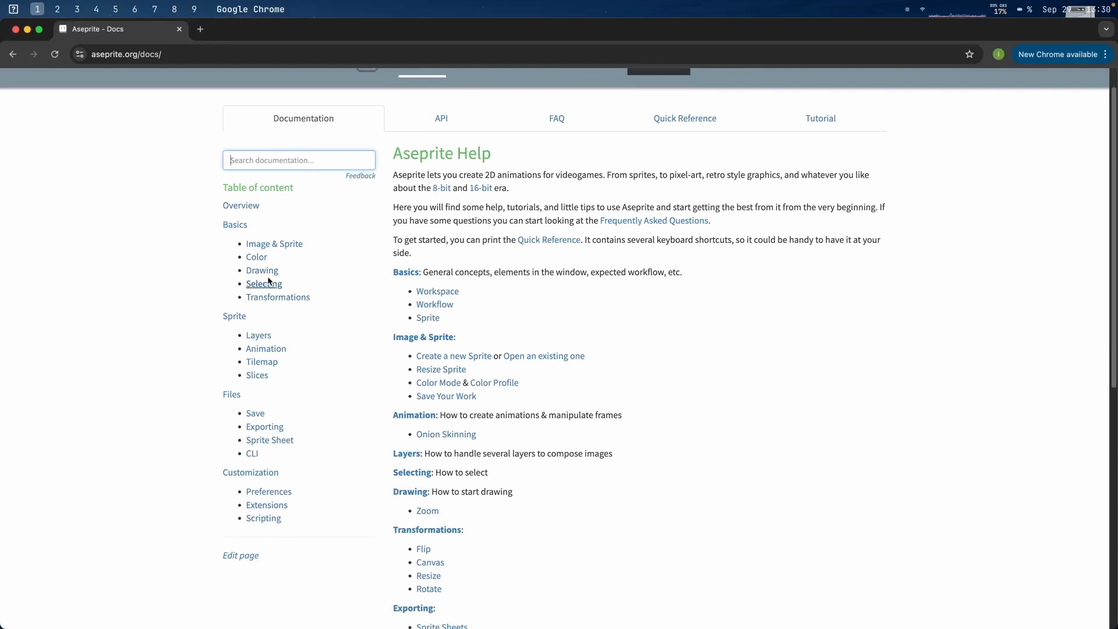
{"action": "left_click", "coordinate": [261, 269]}
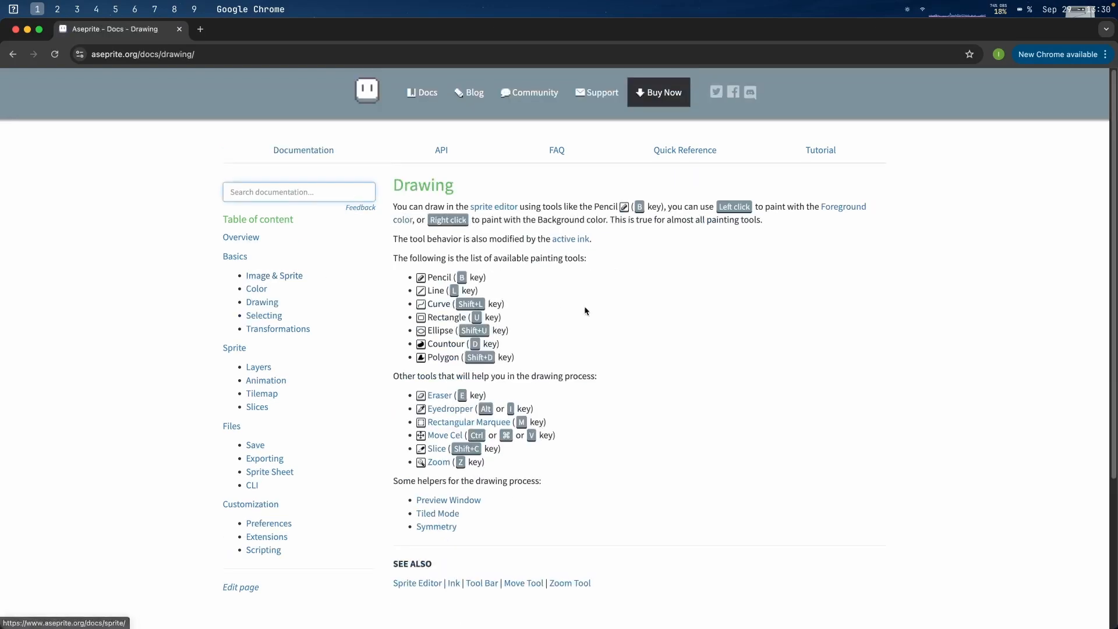
{"action": "scroll", "scroll_direction": "down", "scroll_amount": 3}
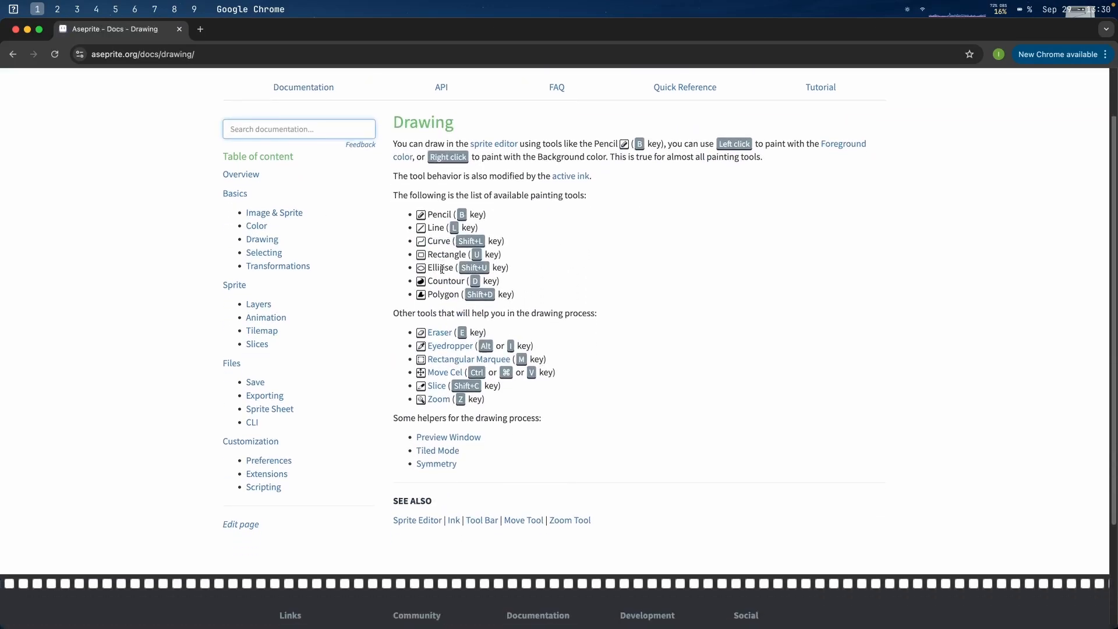
{"action": "scroll", "scroll_direction": "down", "scroll_amount": 3}
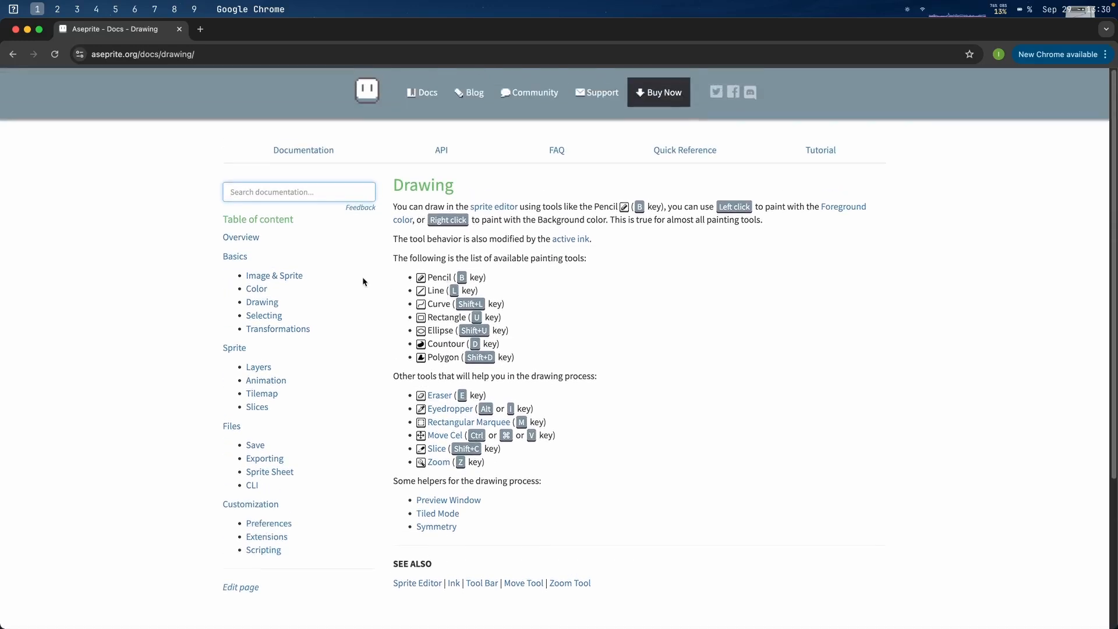
{"action": "mouse_move", "coordinate": [261, 302]}
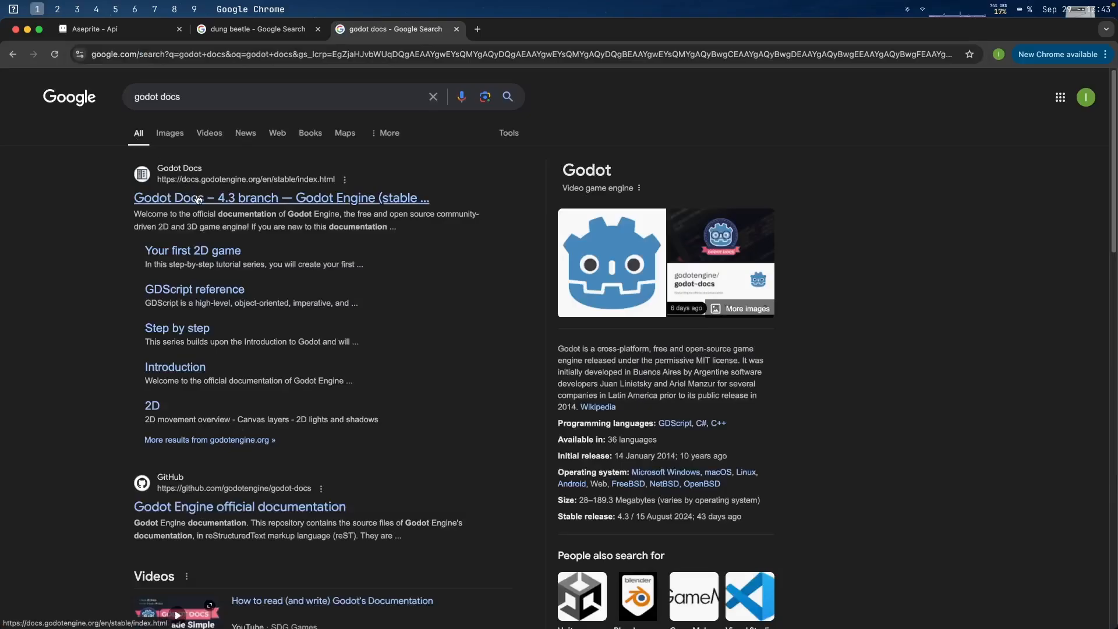
- Enter the official Godot Docs result and scroll down toward the tutorial's Contents list
{"action": "left_click", "coordinate": [193, 251]}
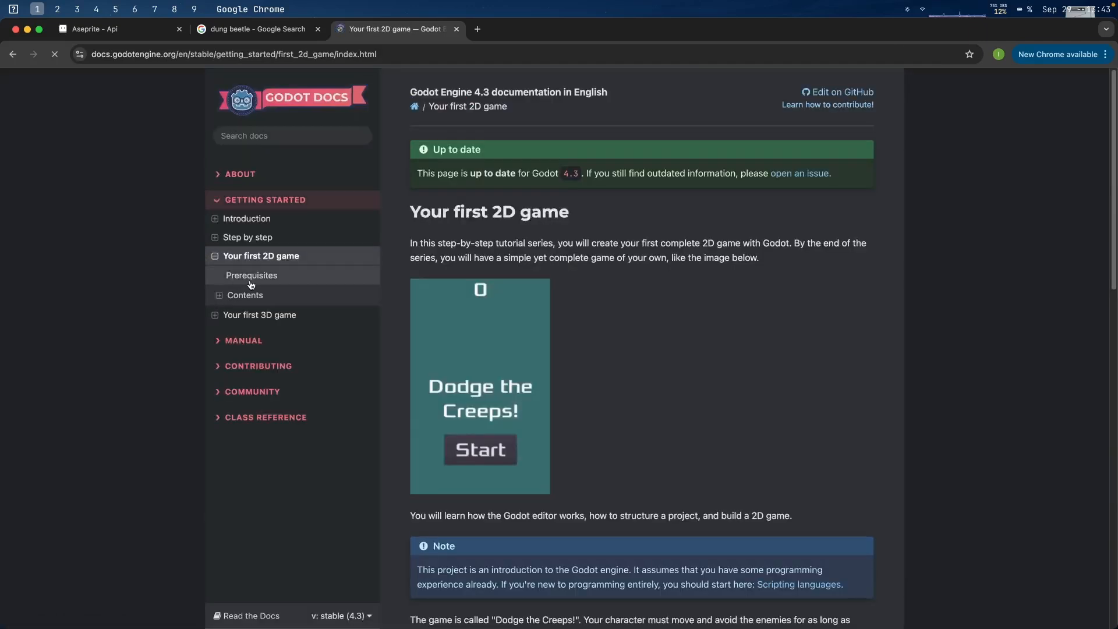
{"action": "scroll", "scroll_direction": "down", "scroll_amount": 3}
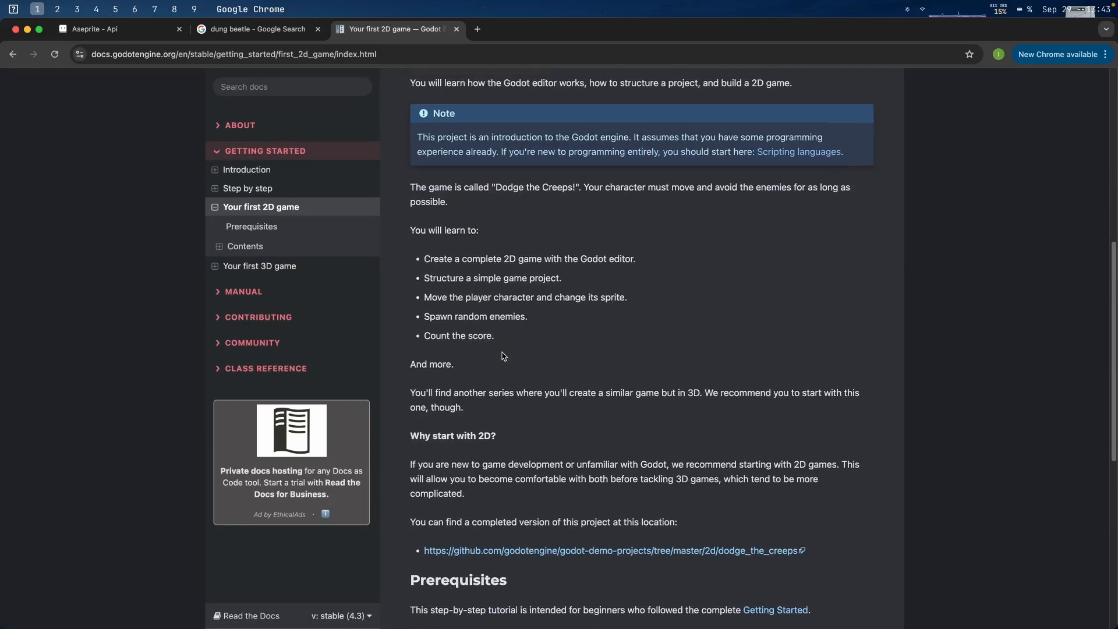
{"action": "scroll", "scroll_direction": "down", "scroll_amount": 3}
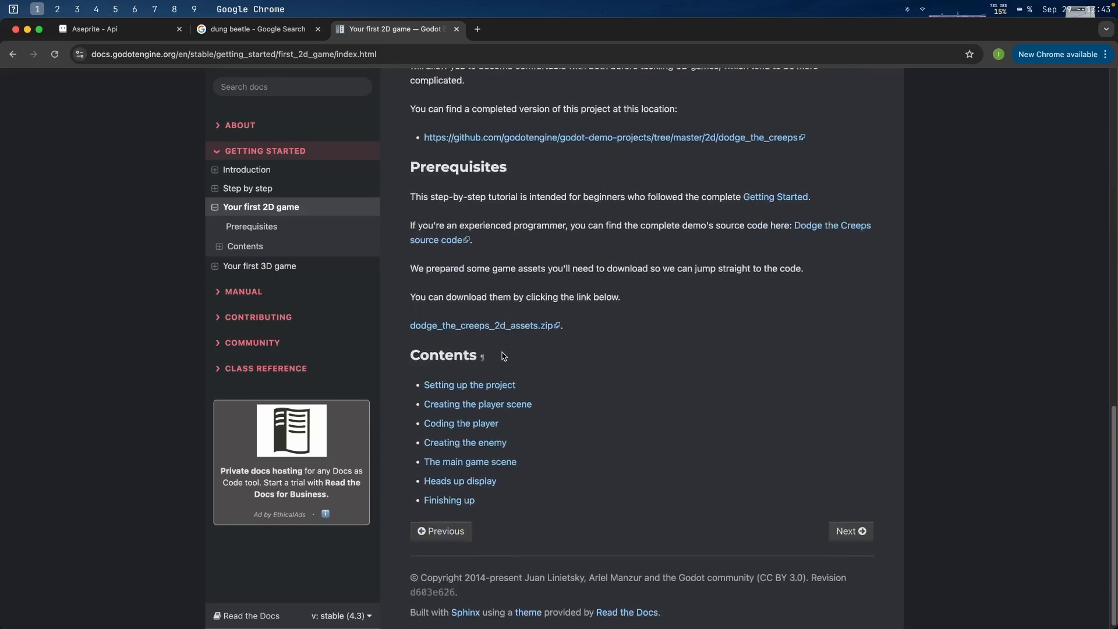
{"action": "scroll", "scroll_direction": "down", "scroll_amount": 3}
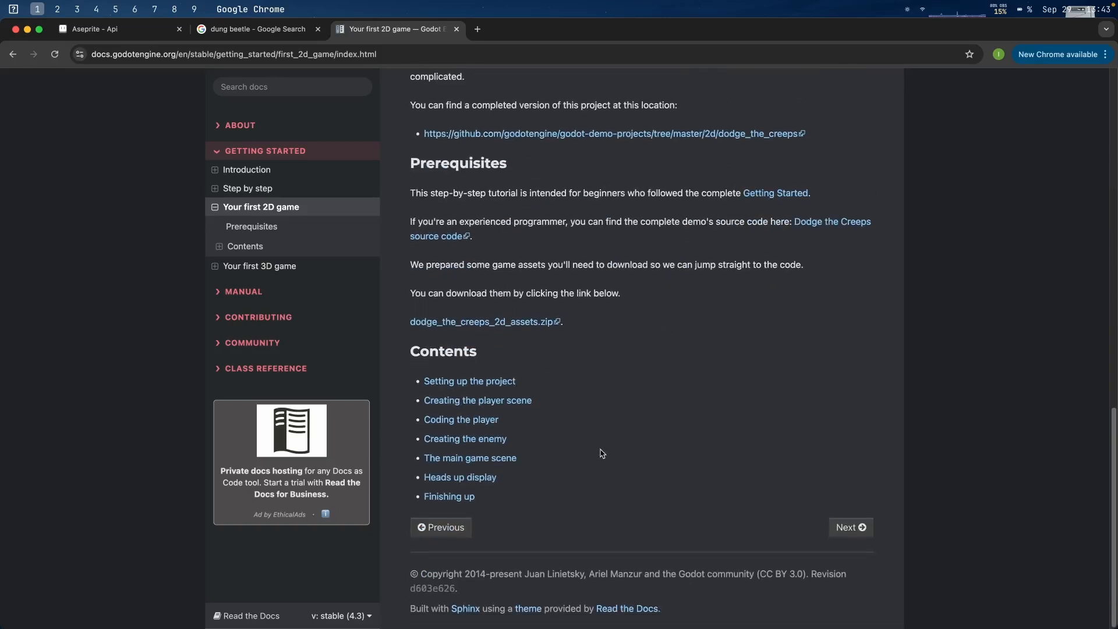
{"action": "mouse_move", "coordinate": [477, 400]}
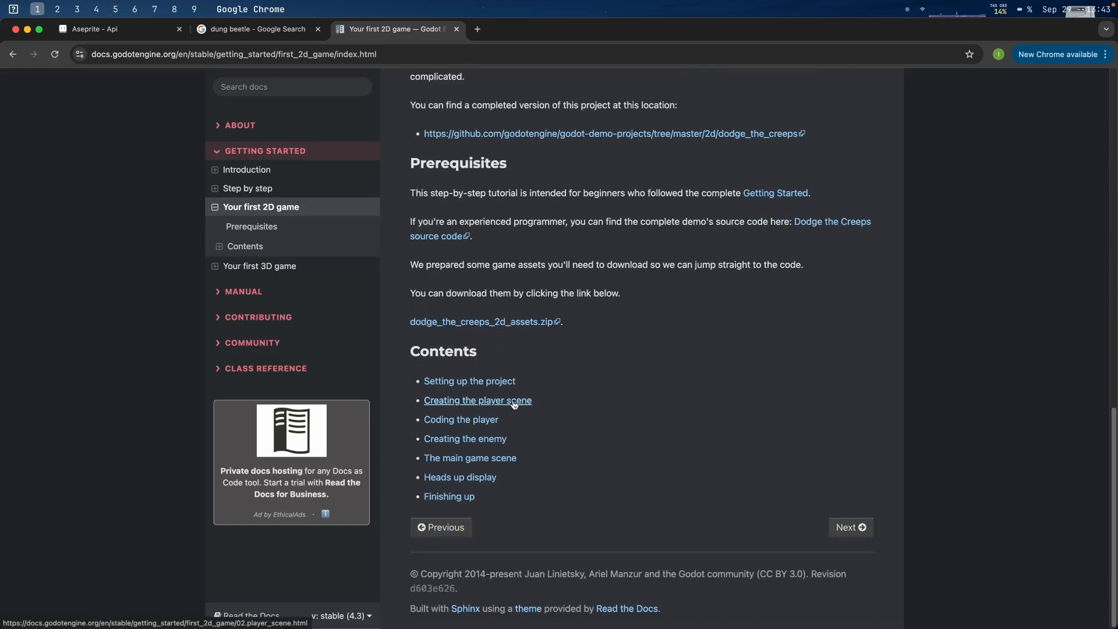
{"action": "mouse_move", "coordinate": [471, 430]}
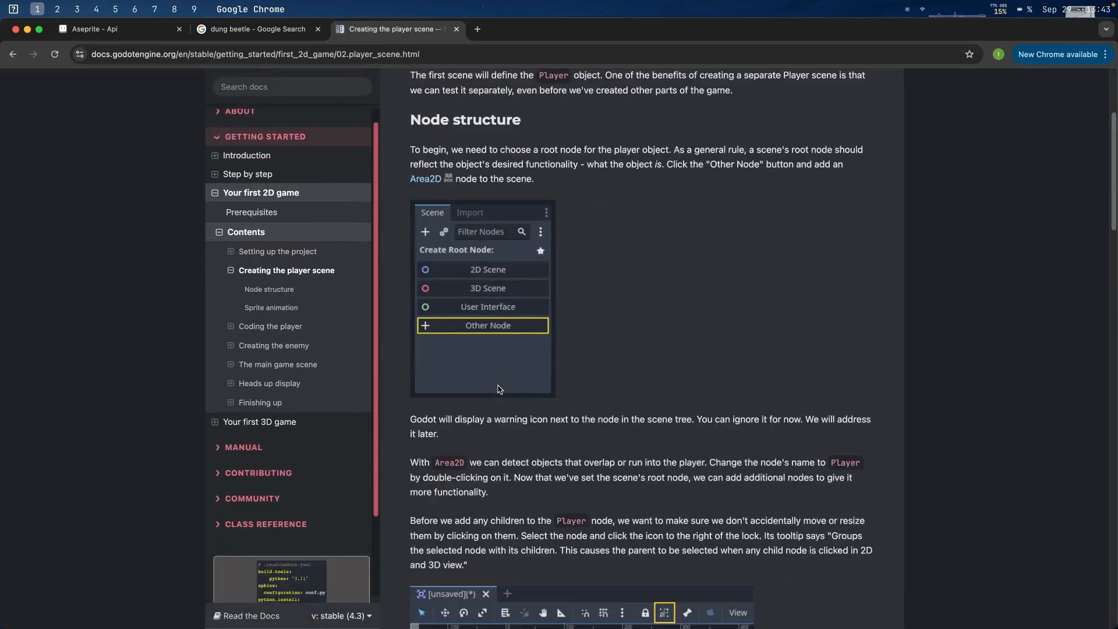
{"action": "scroll", "scroll_direction": "down", "scroll_amount": 3}
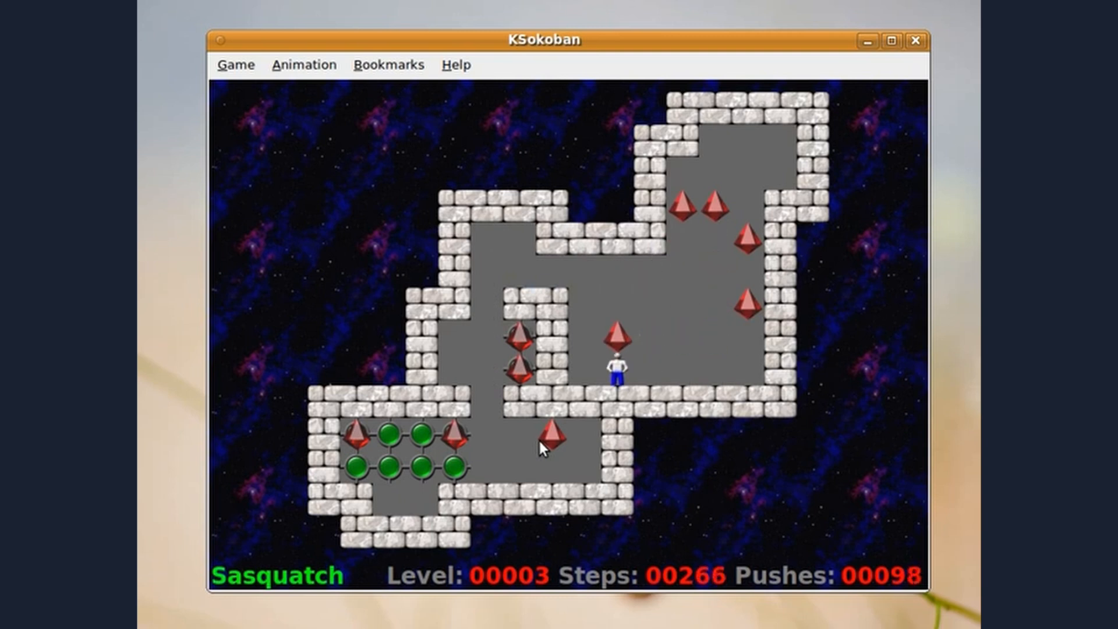
- Walk the player to the lower gems and push one onto a green goal square
{"action": "key", "text": "Up"}
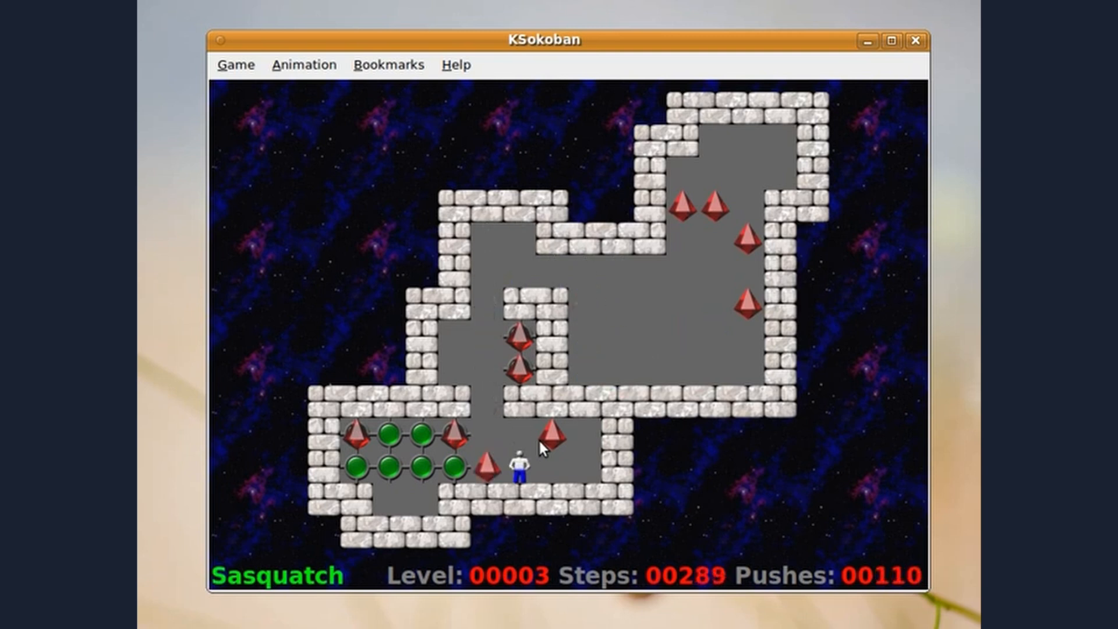
{"action": "key", "text": "Left"}
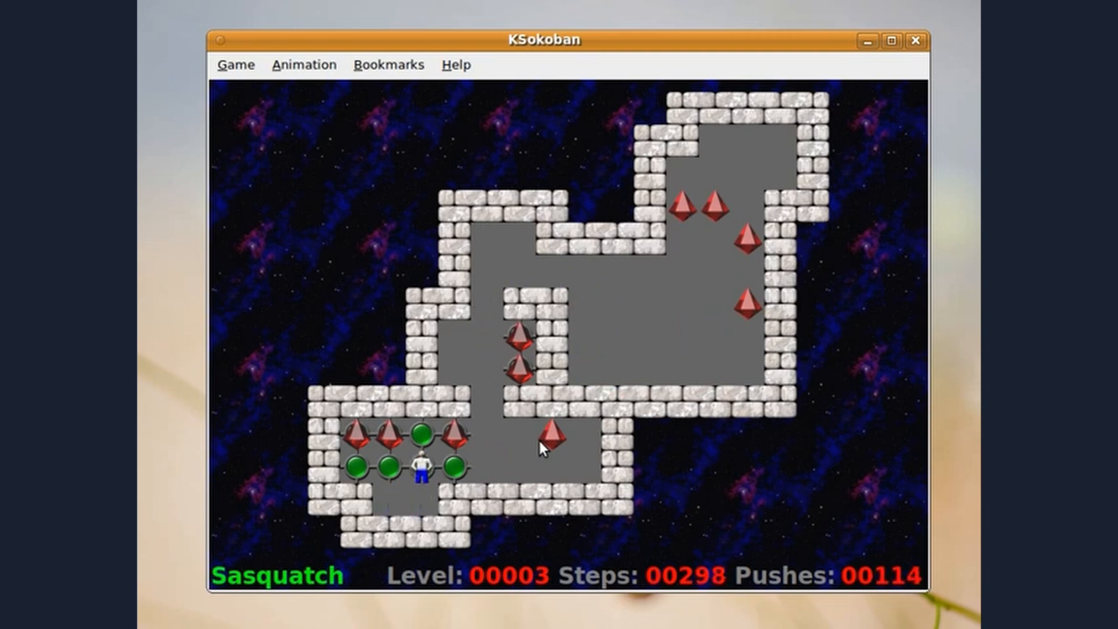
{"action": "key", "text": "Right"}
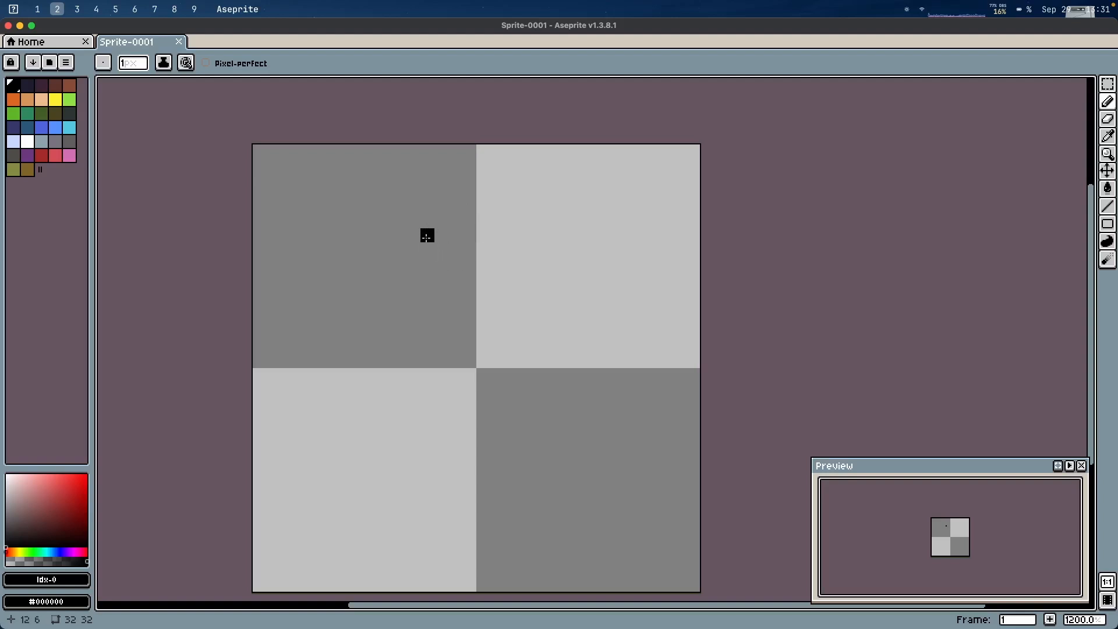
{"action": "mouse_move", "coordinate": [371, 277]}
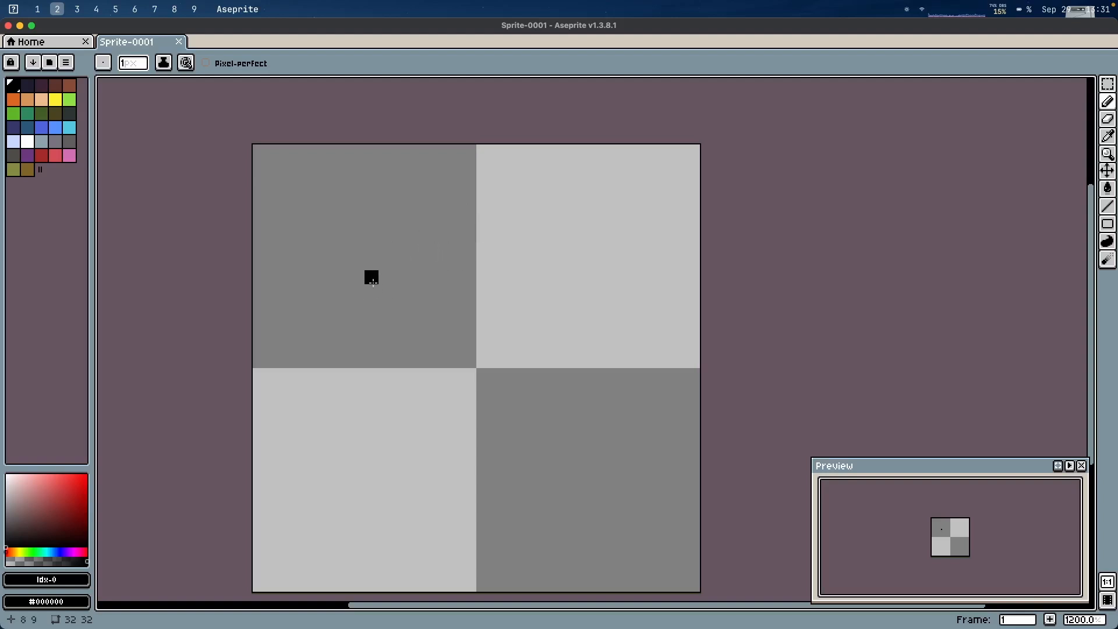
{"action": "mouse_move", "coordinate": [385, 235]}
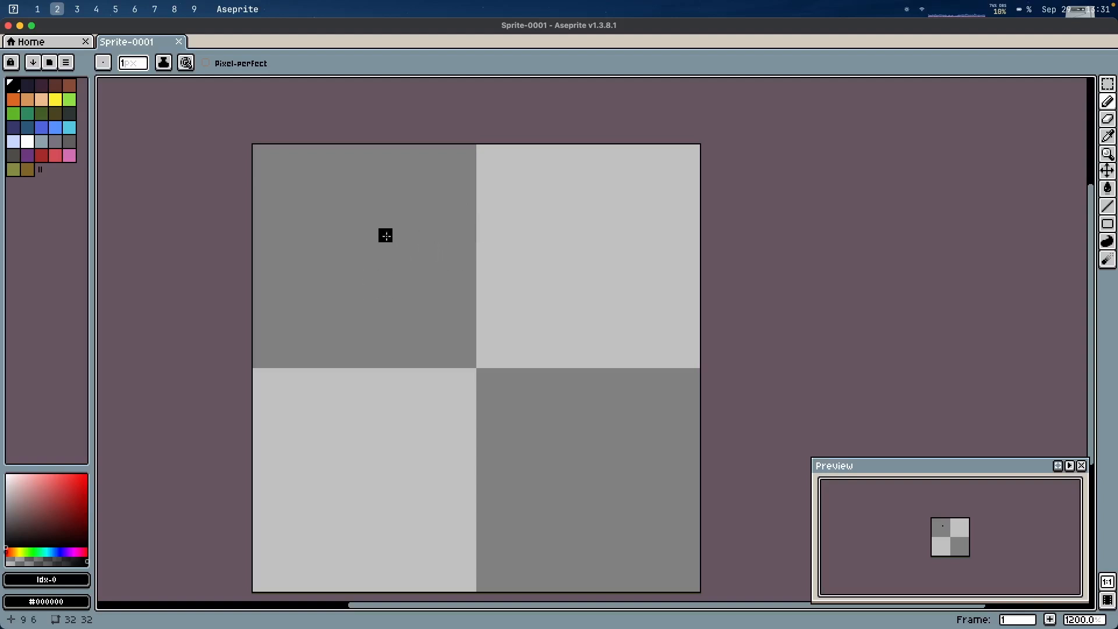
{"action": "mouse_move", "coordinate": [412, 236]}
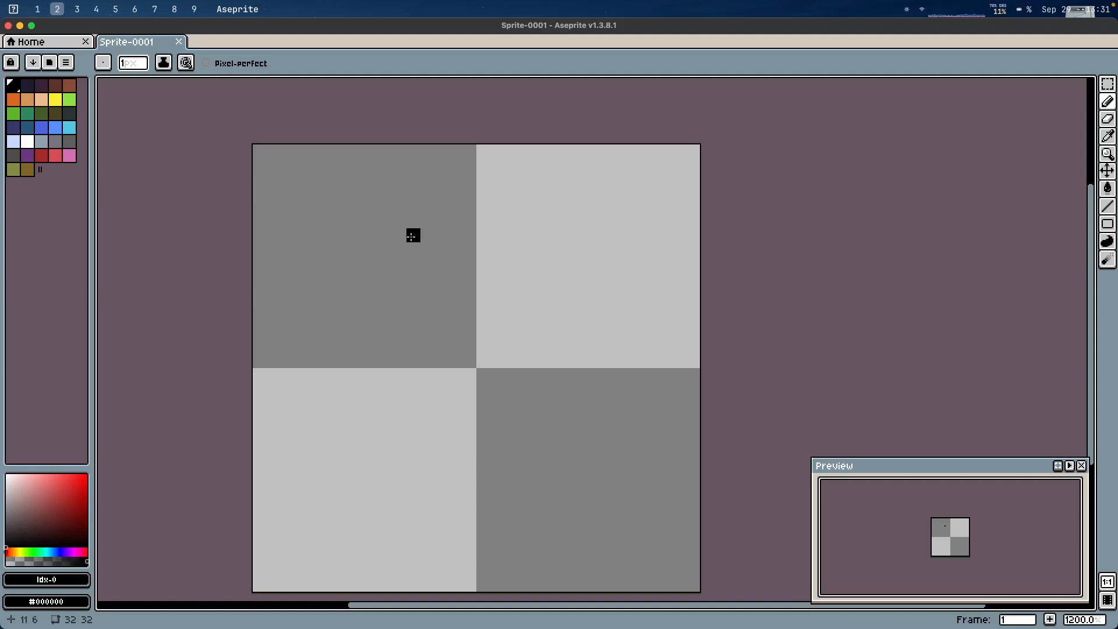
- Draw a small black round loop, then a curve trailing rightward and down into the lower right
{"action": "left_click_drag", "start_coordinate": [412, 235], "coordinate": [356, 292]}
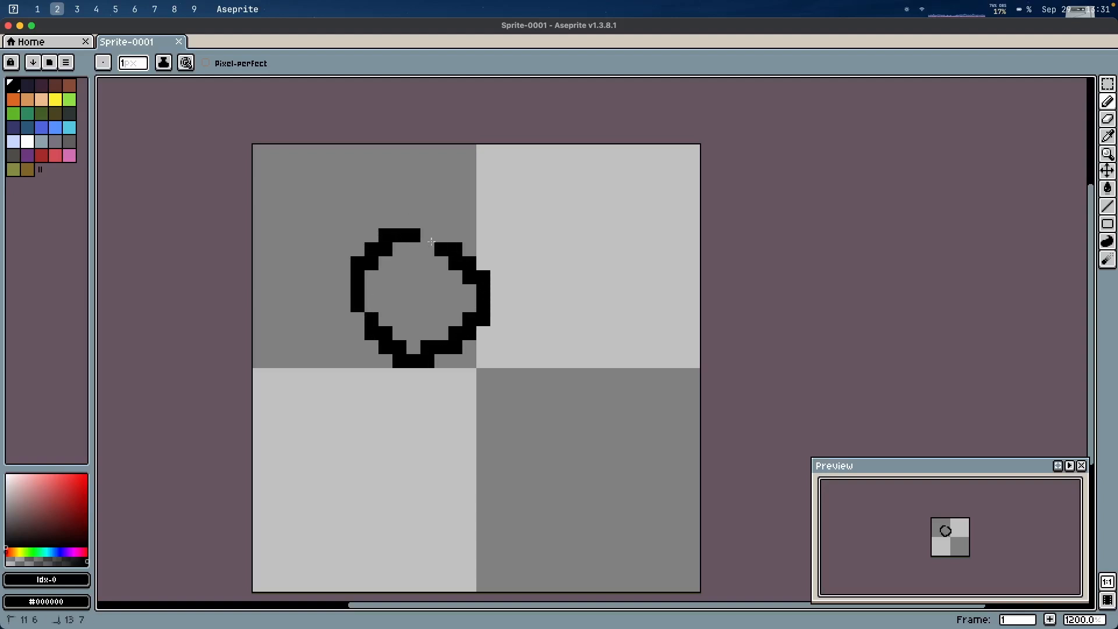
{"action": "left_click_drag", "start_coordinate": [471, 264], "coordinate": [623, 377]}
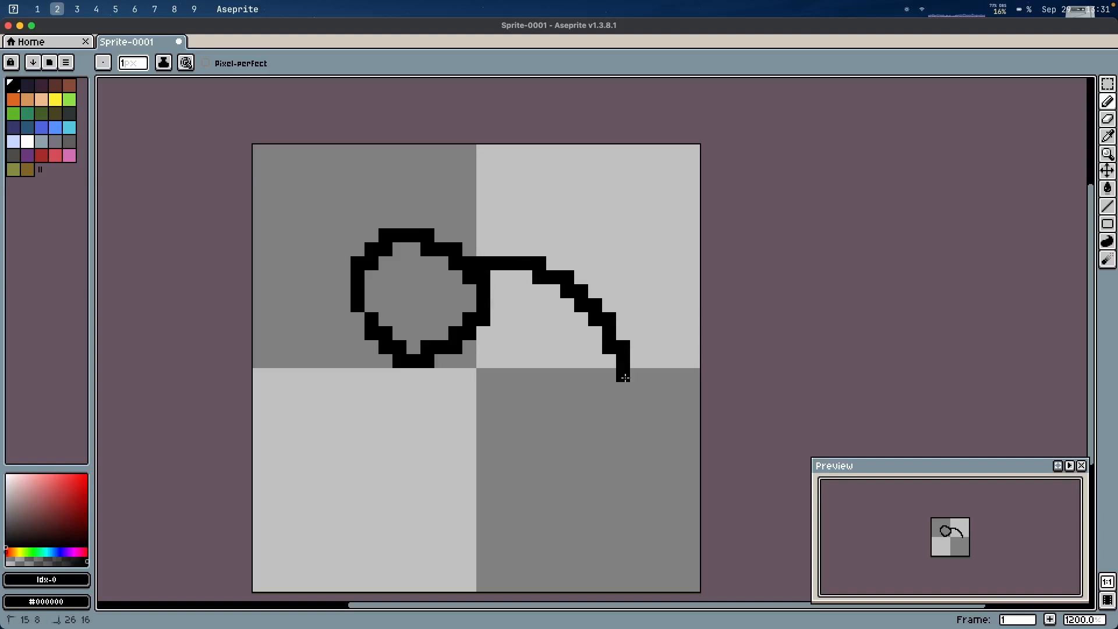
{"action": "left_click_drag", "start_coordinate": [623, 378], "coordinate": [622, 460]}
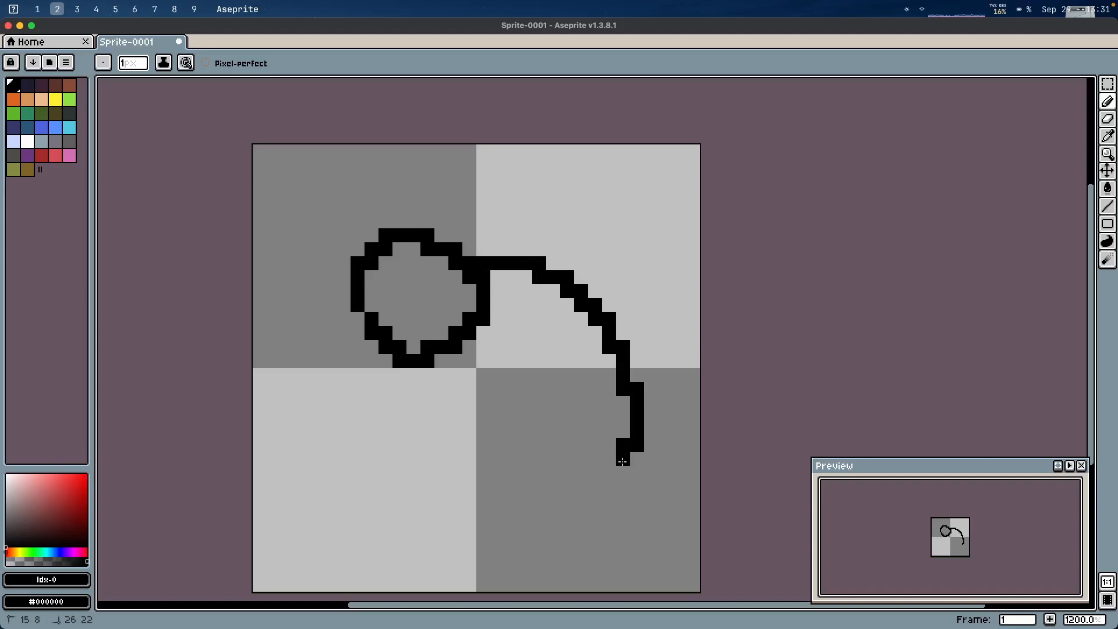